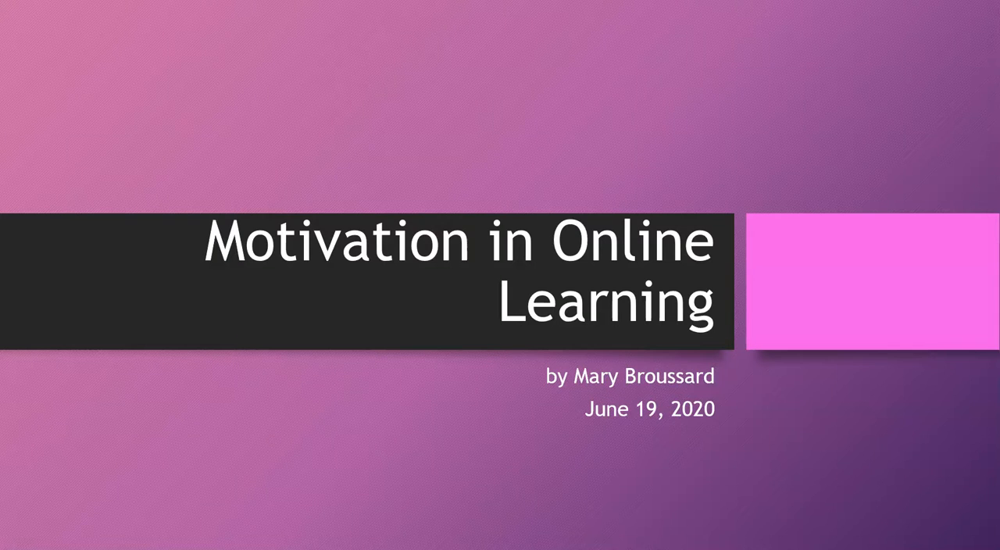
pyautogui.press('Right')
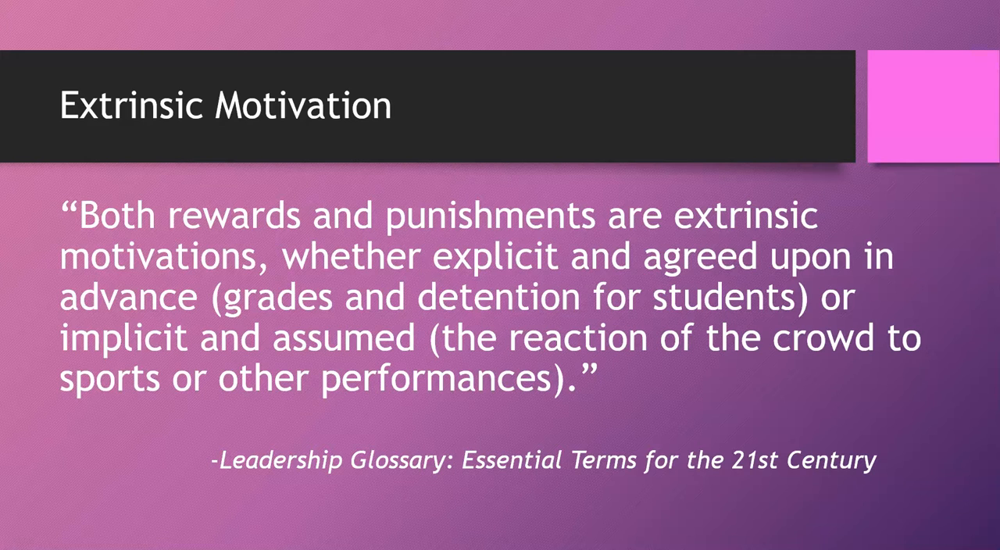
pyautogui.press('right')
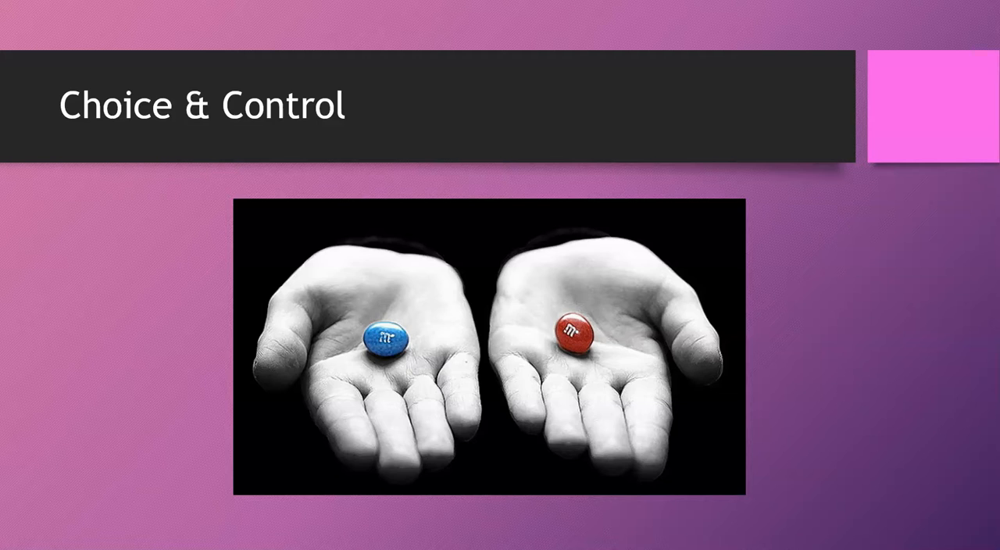
pyautogui.press('right')
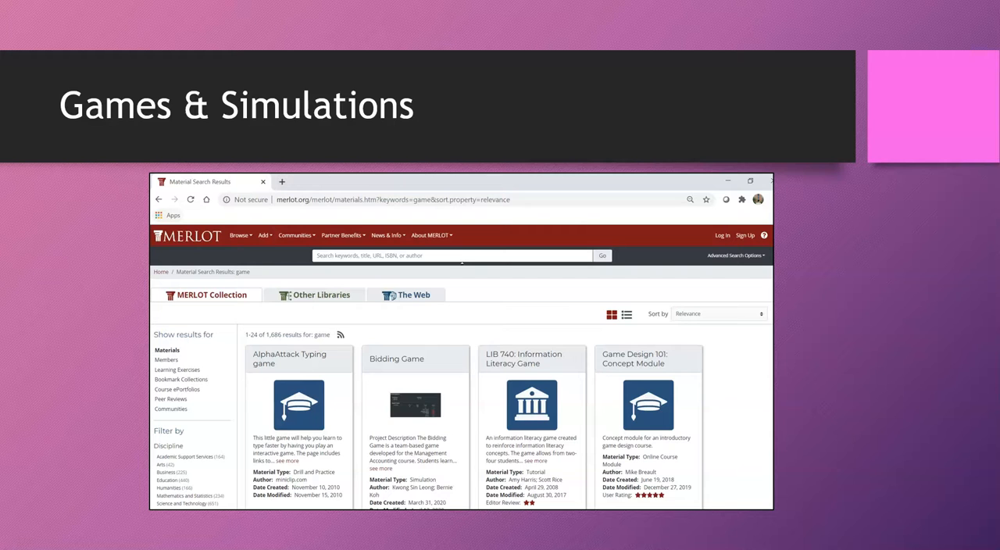
pyautogui.press('Right')
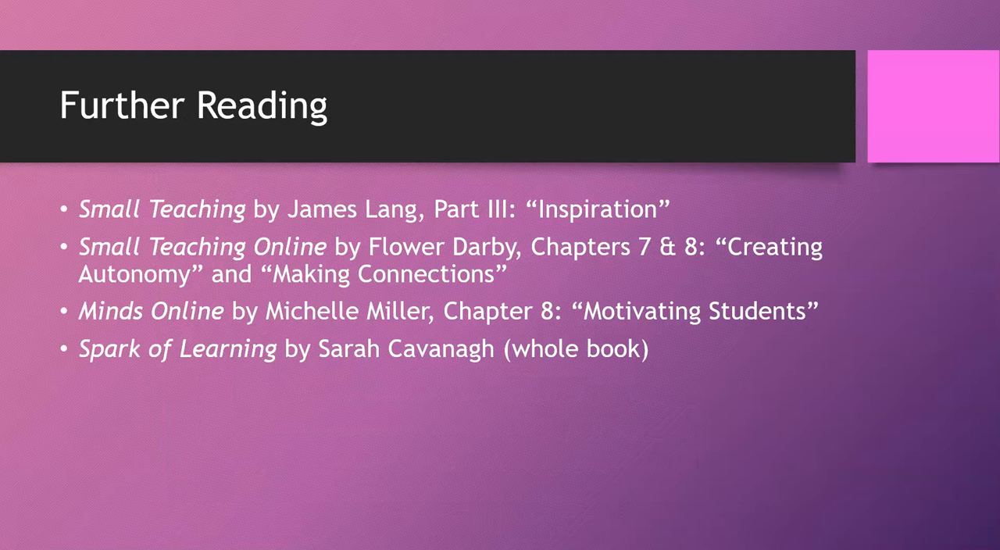